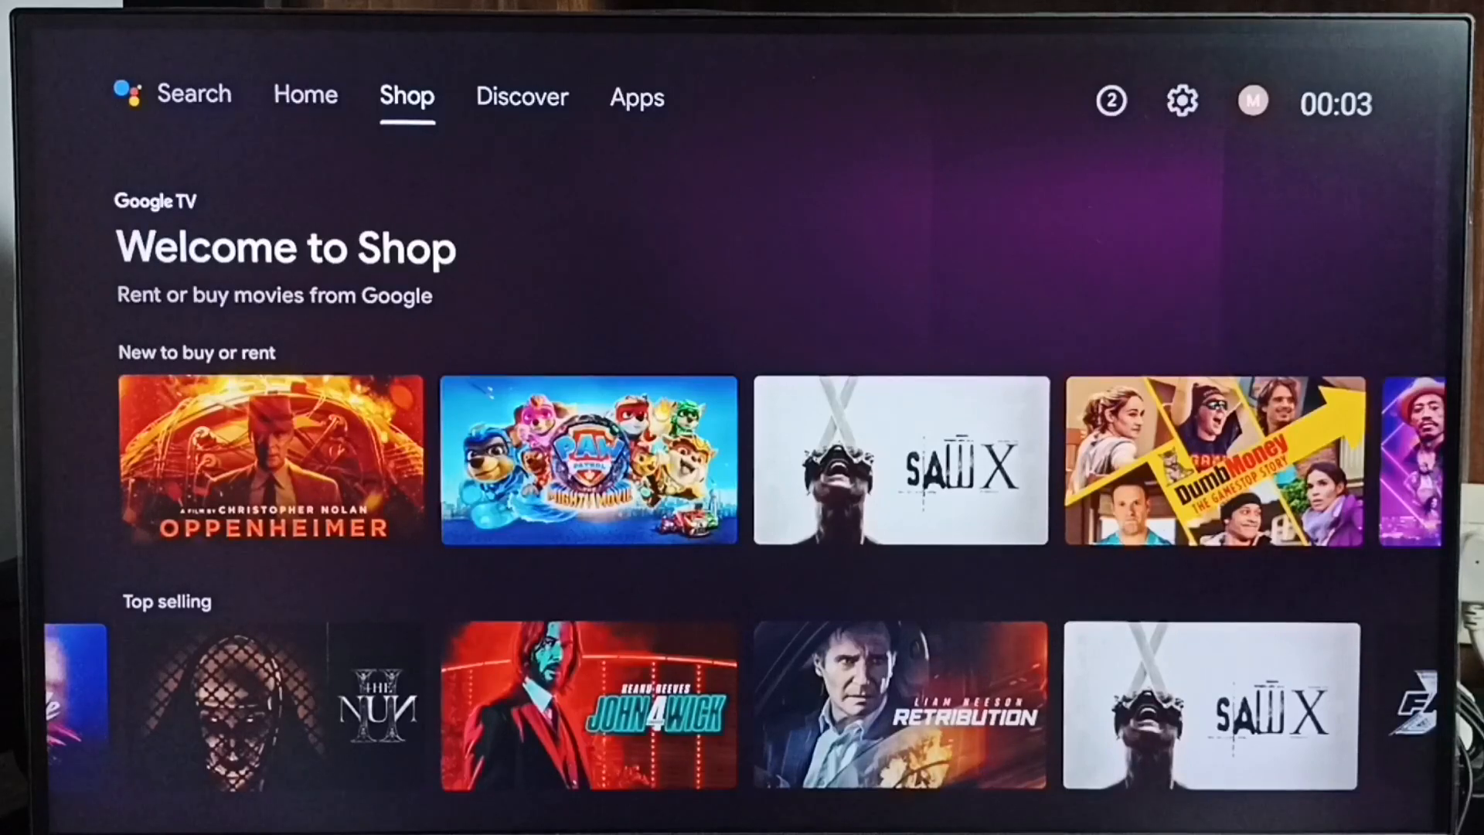
# - Move from the Shop tab through Discover to the Apps page of installed apps
pyautogui.click(521, 96)
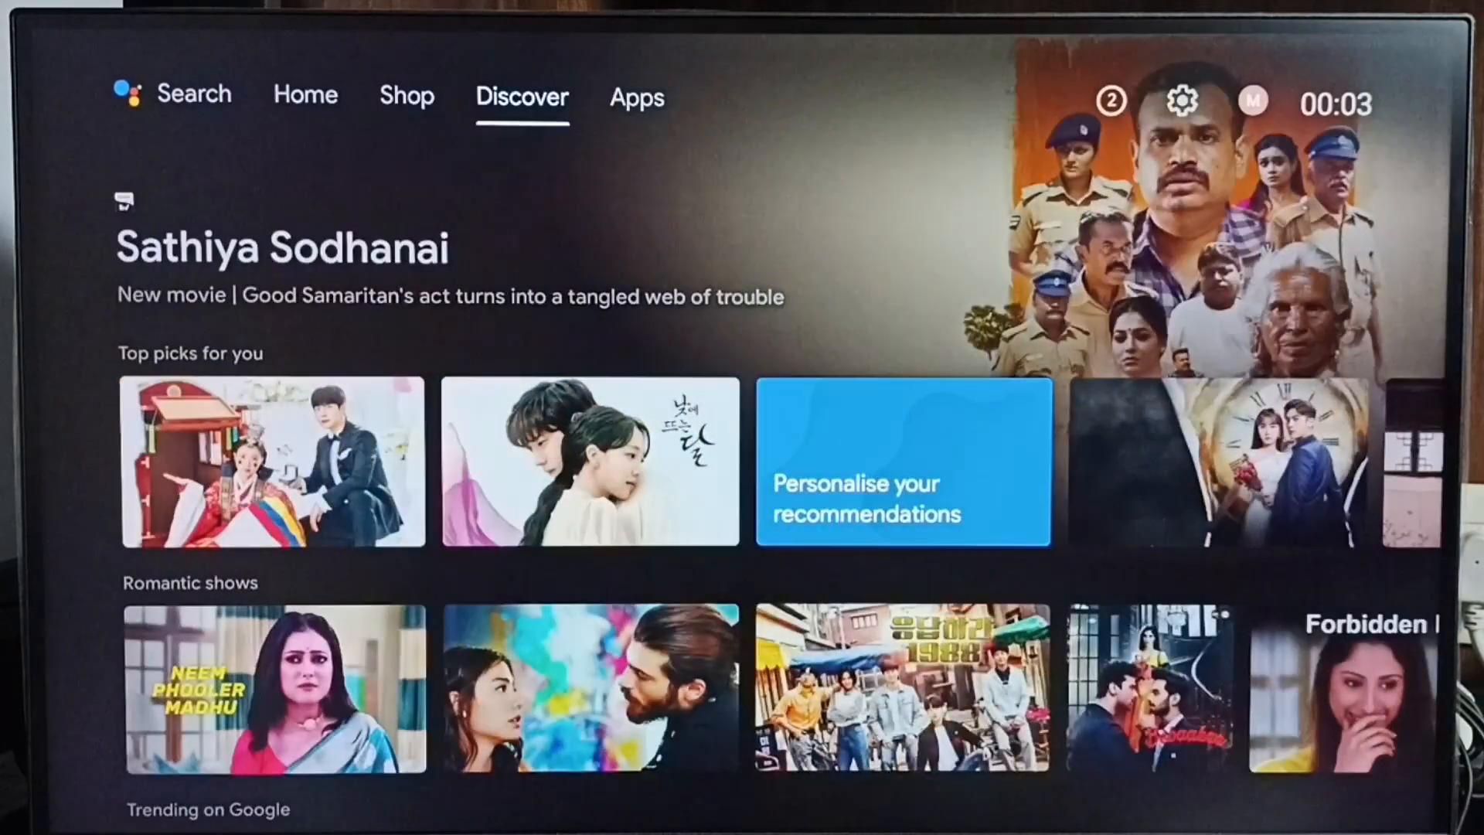
pyautogui.click(636, 96)
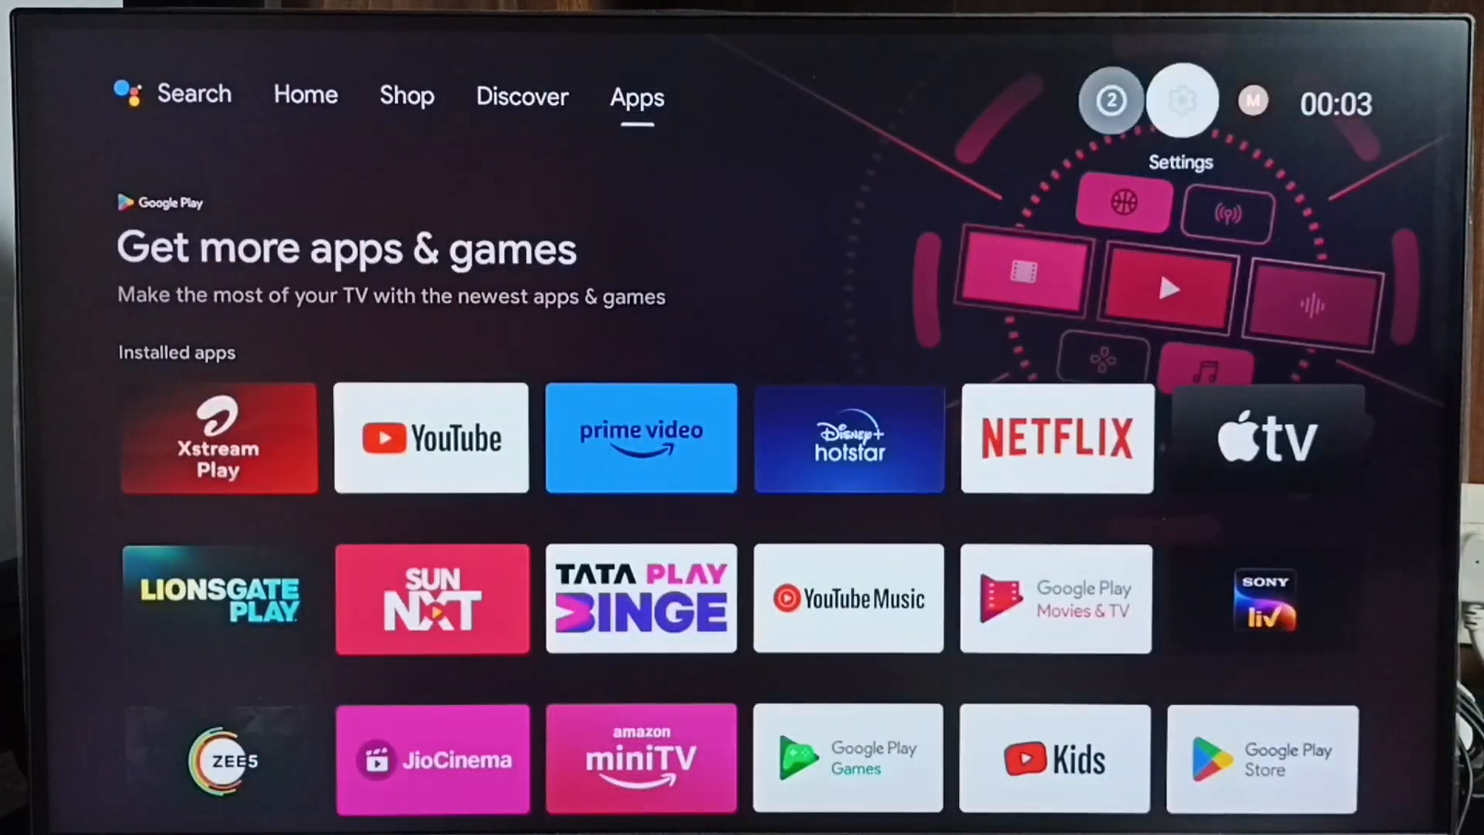
# - Open Settings, then Device Preferences' About entry for the TV
pyautogui.click(1181, 101)
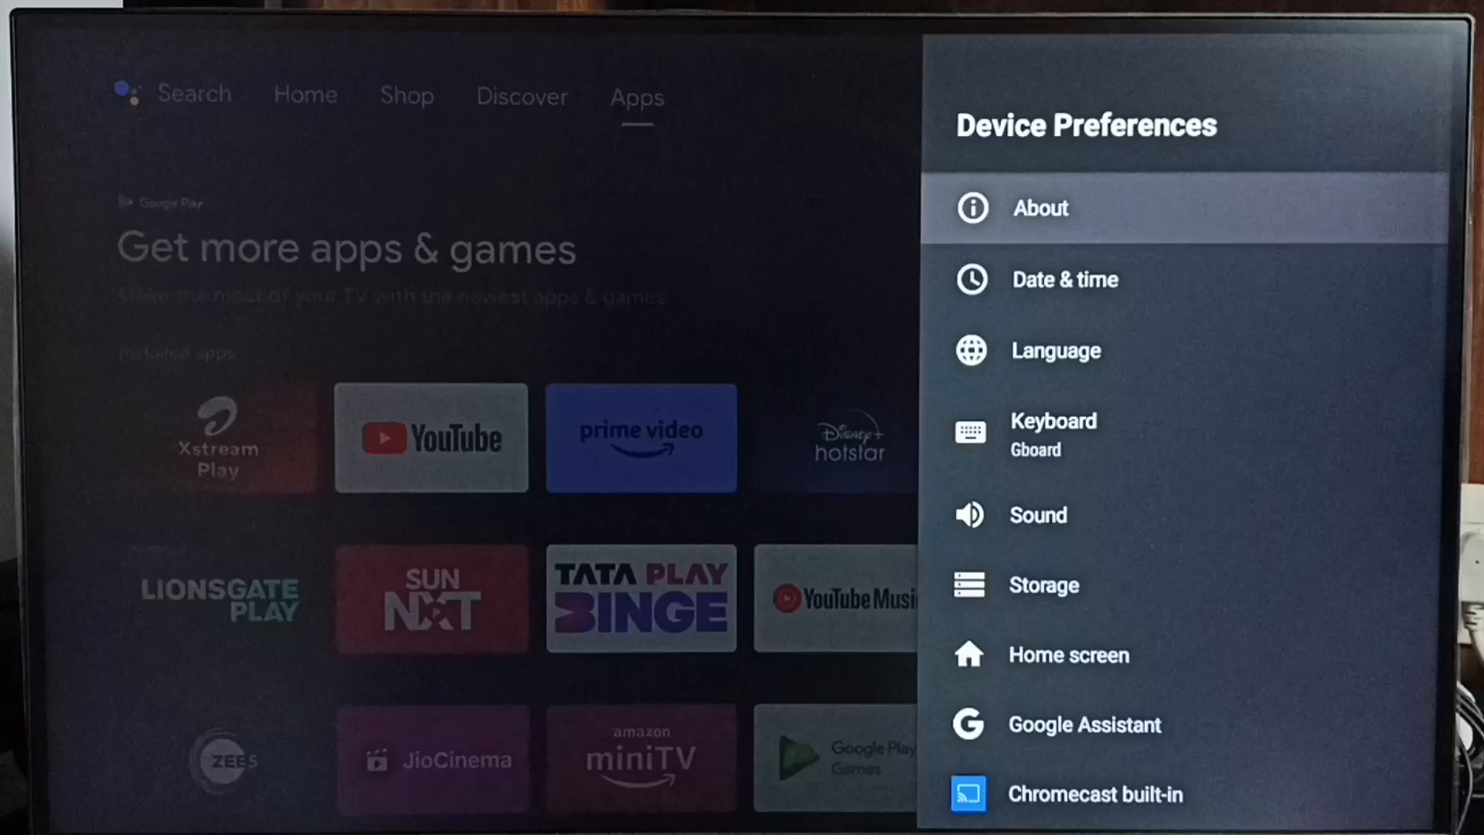
pyautogui.click(1038, 208)
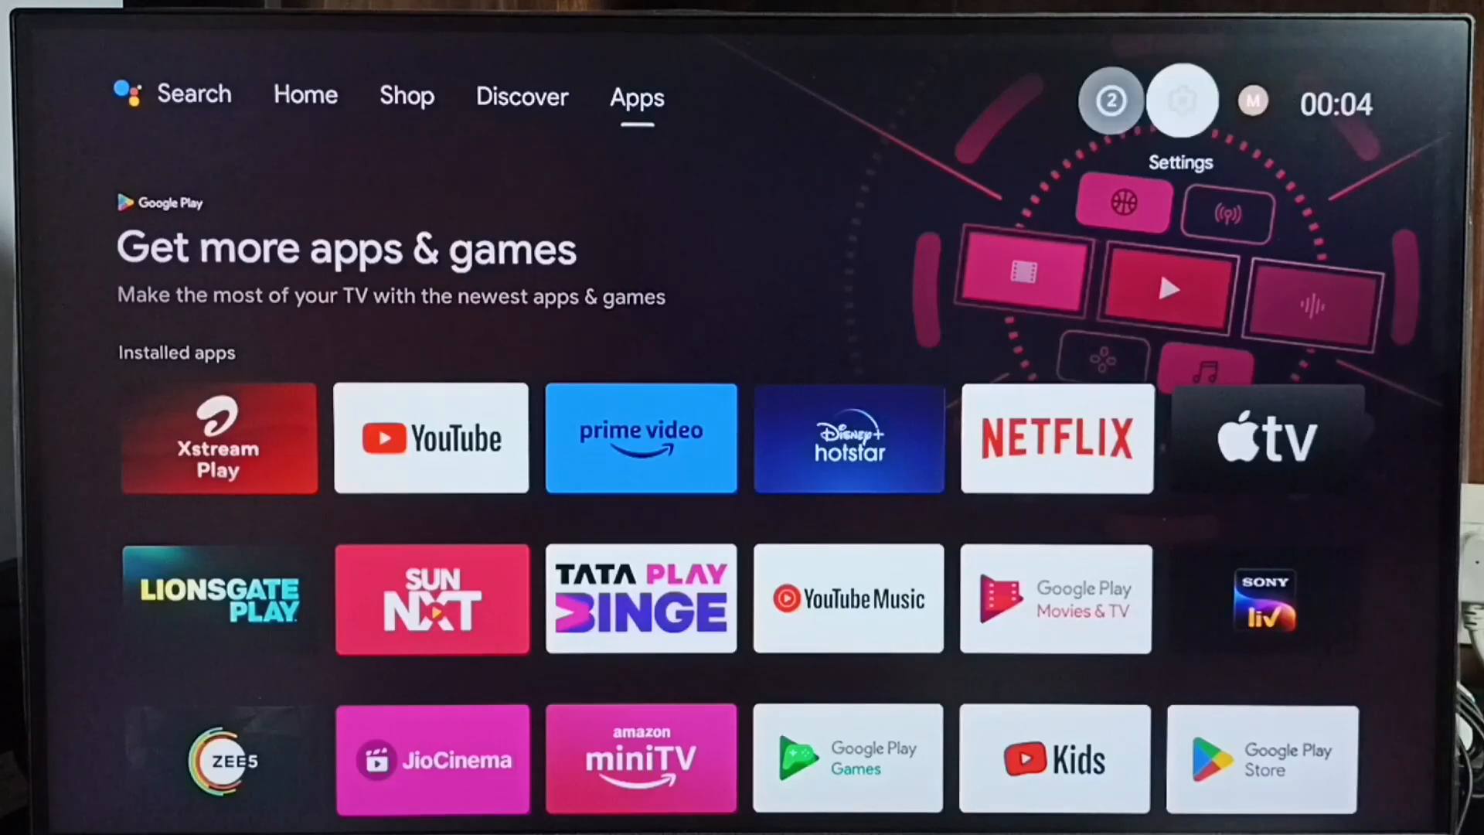
# - Open the Airtel_mywifi network under Settings > Network & Internet to view IP 192.168.1.9
pyautogui.click(1181, 100)
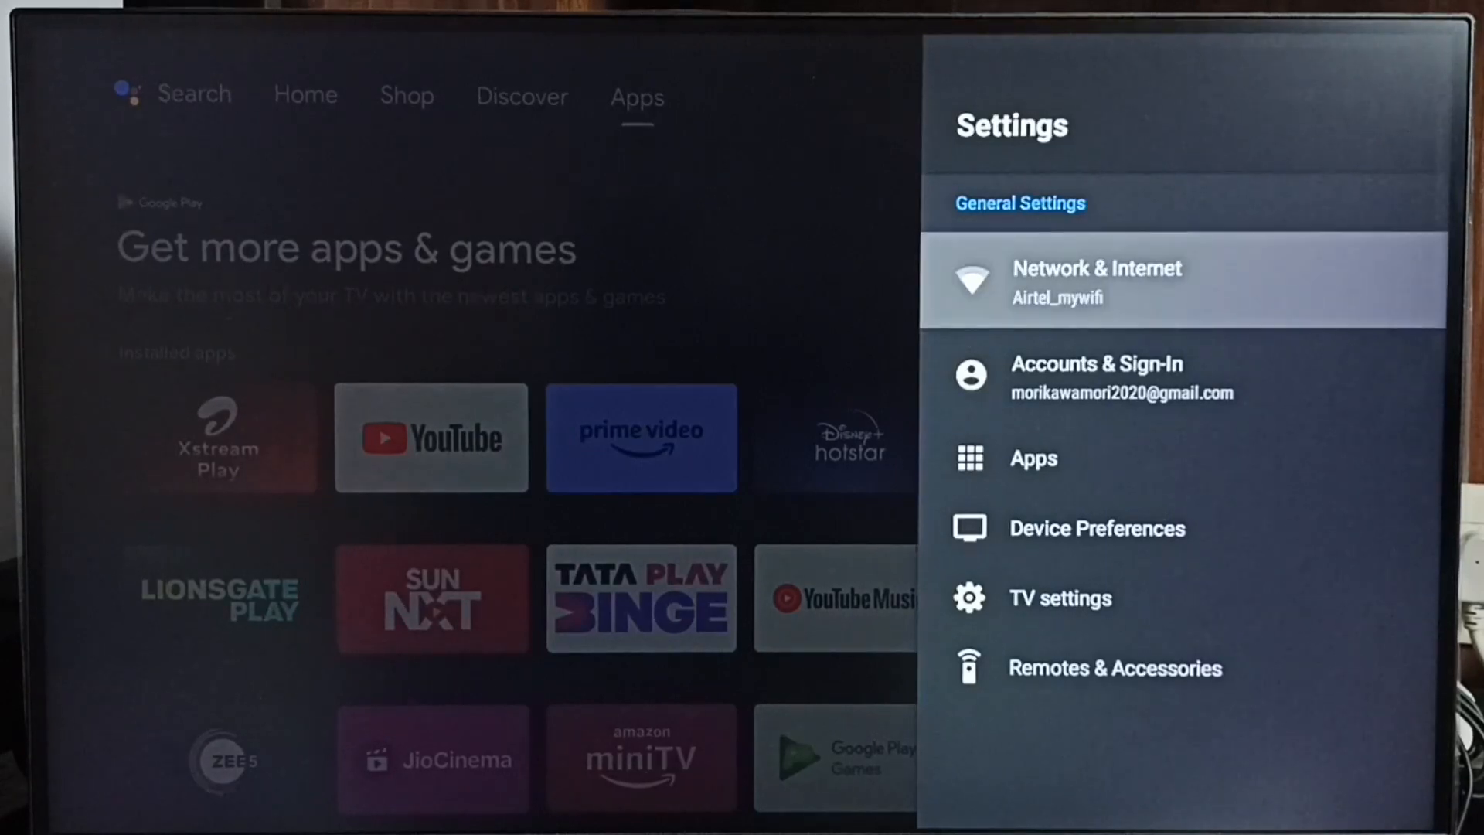
pyautogui.click(1096, 282)
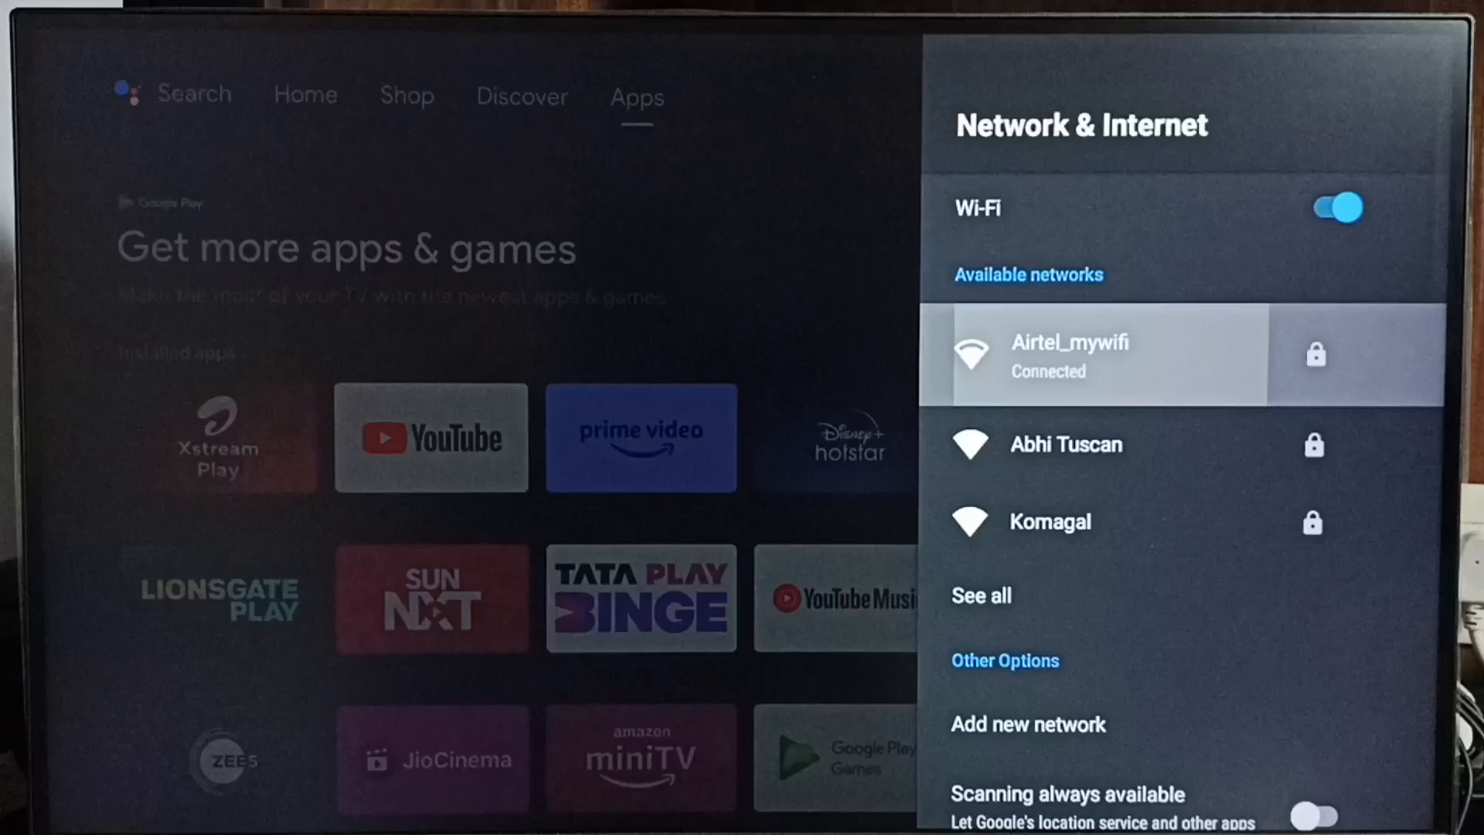
pyautogui.click(1069, 354)
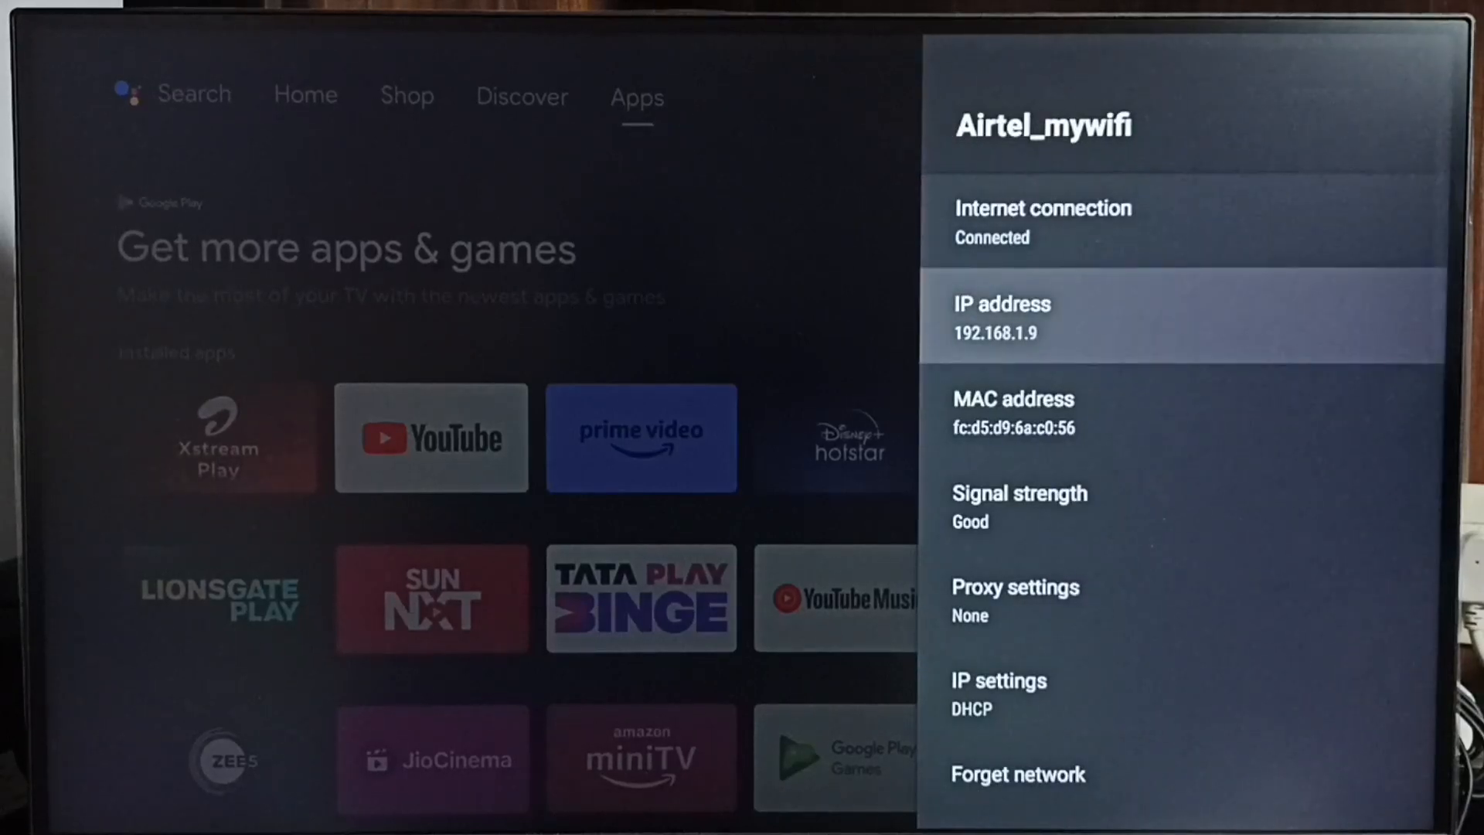